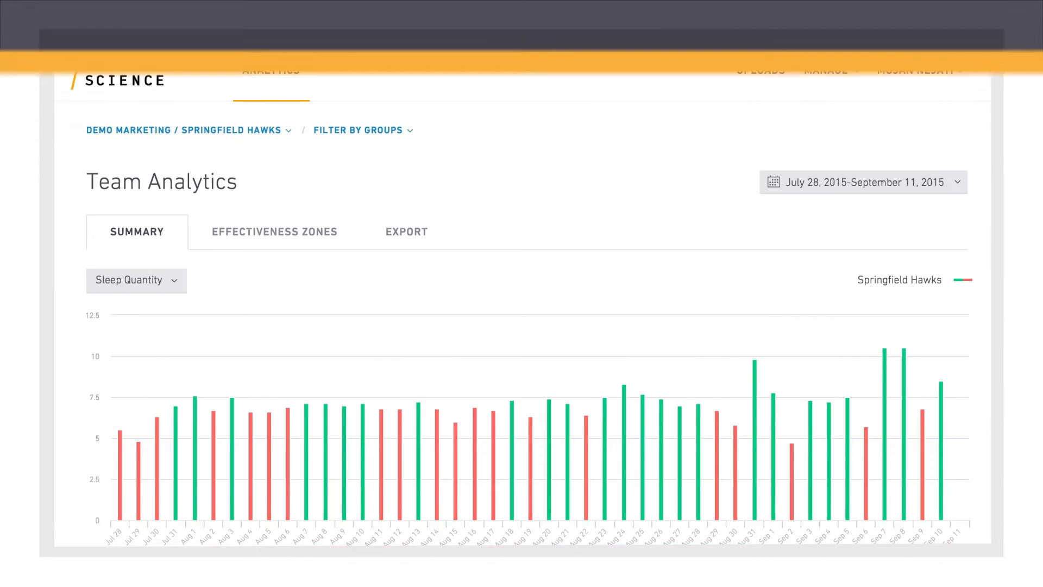
# Scroll the Team Analytics Summary down to the ten-player sleep metrics table
pyautogui.scroll(-3)
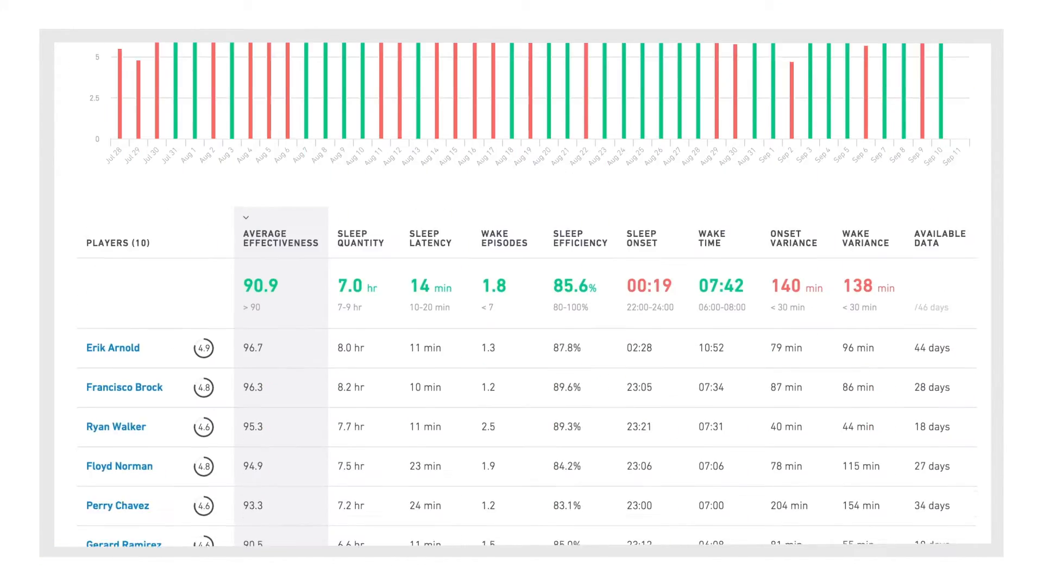
pyautogui.scroll(-3)
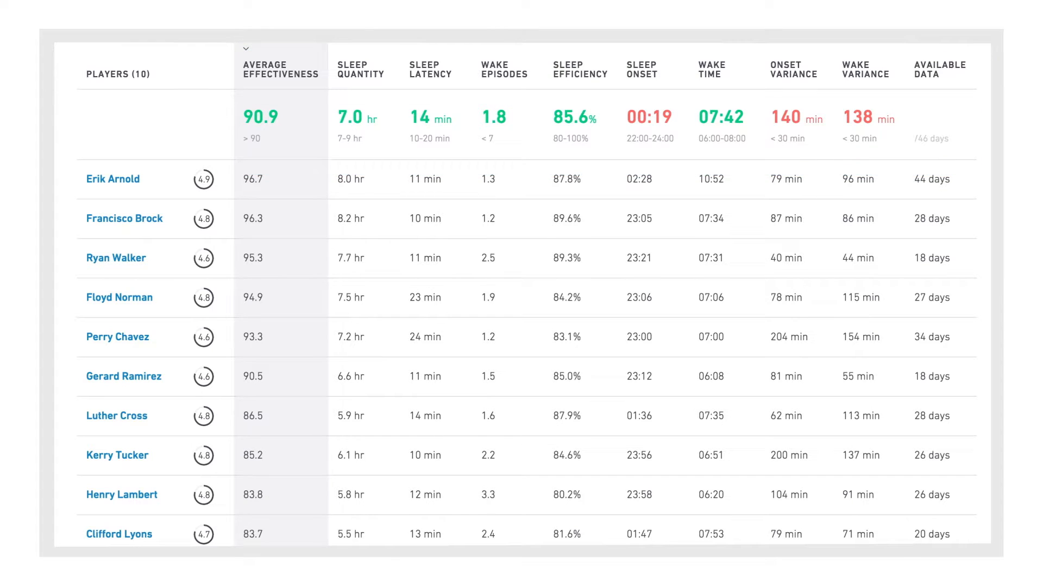
# Sort by sleep quantity both ways, then by wake episodes with the highest first
pyautogui.click(496, 87)
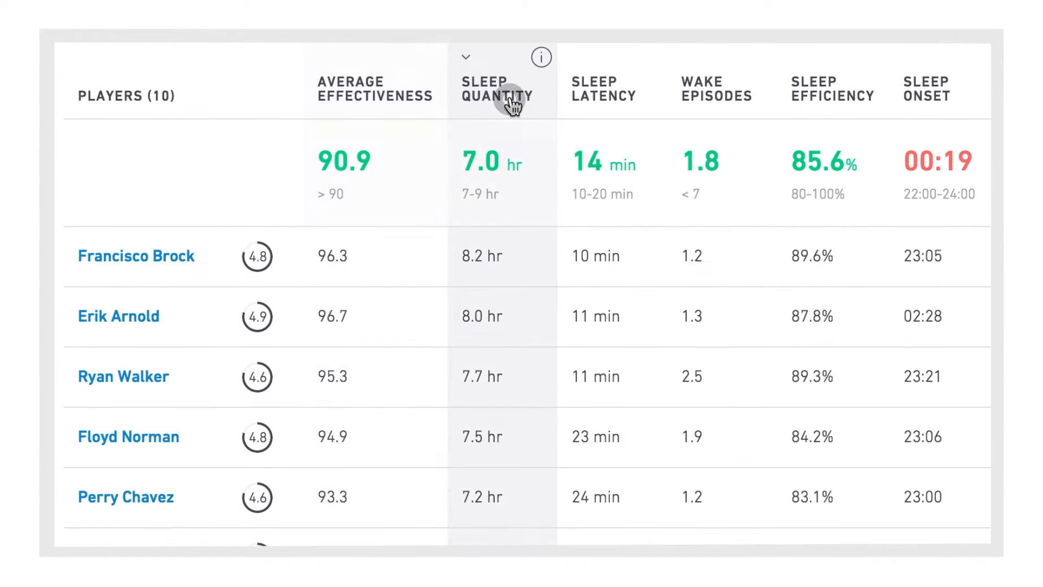
pyautogui.click(466, 57)
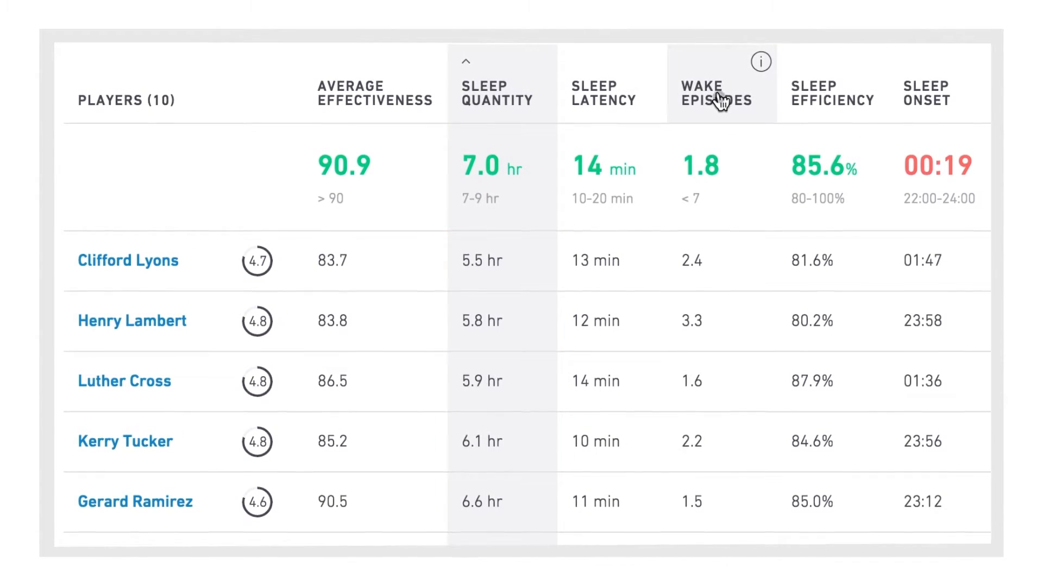
pyautogui.click(713, 93)
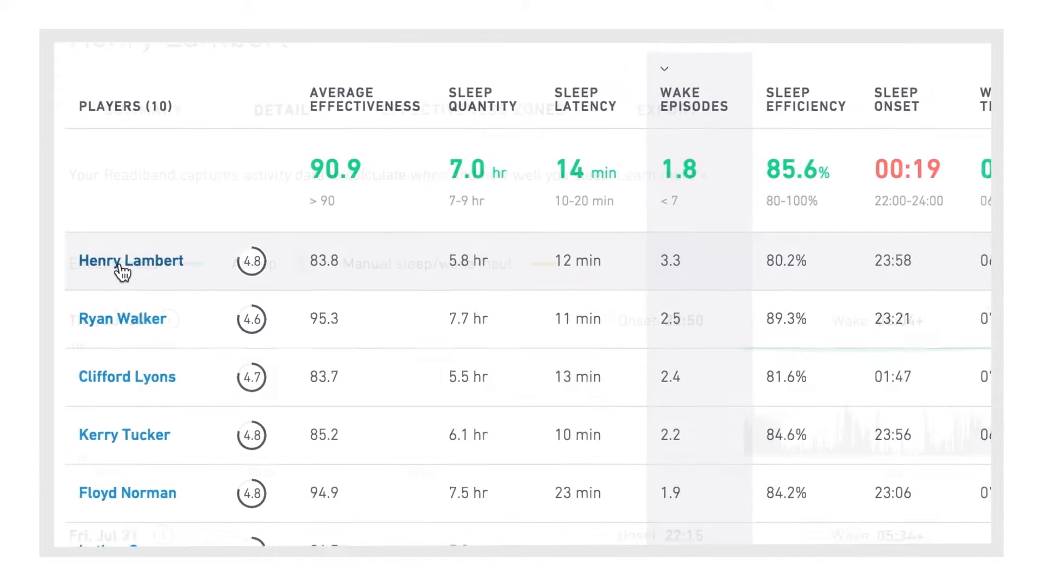
pyautogui.click(132, 260)
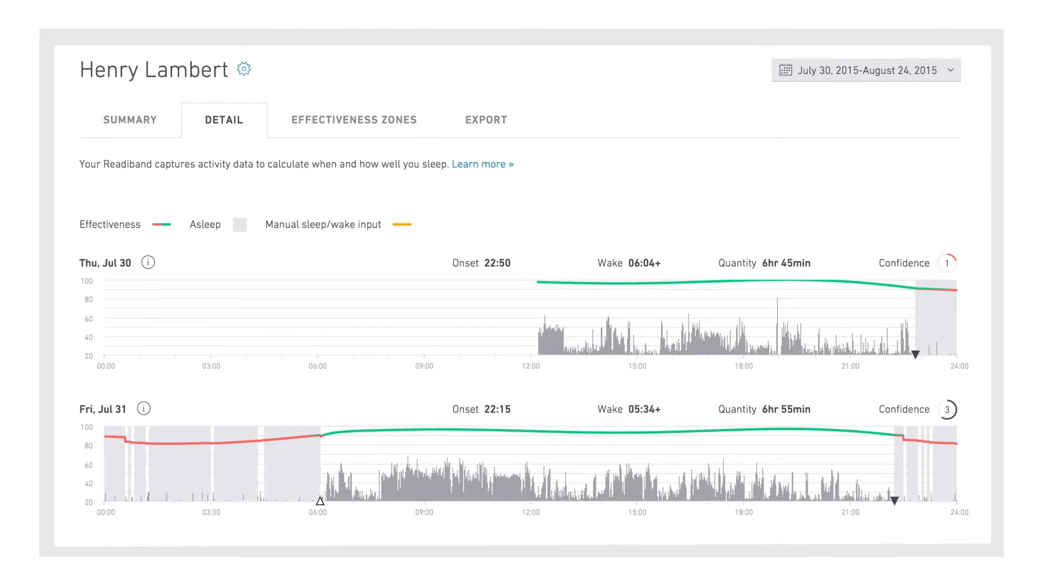
pyautogui.scroll(-3)
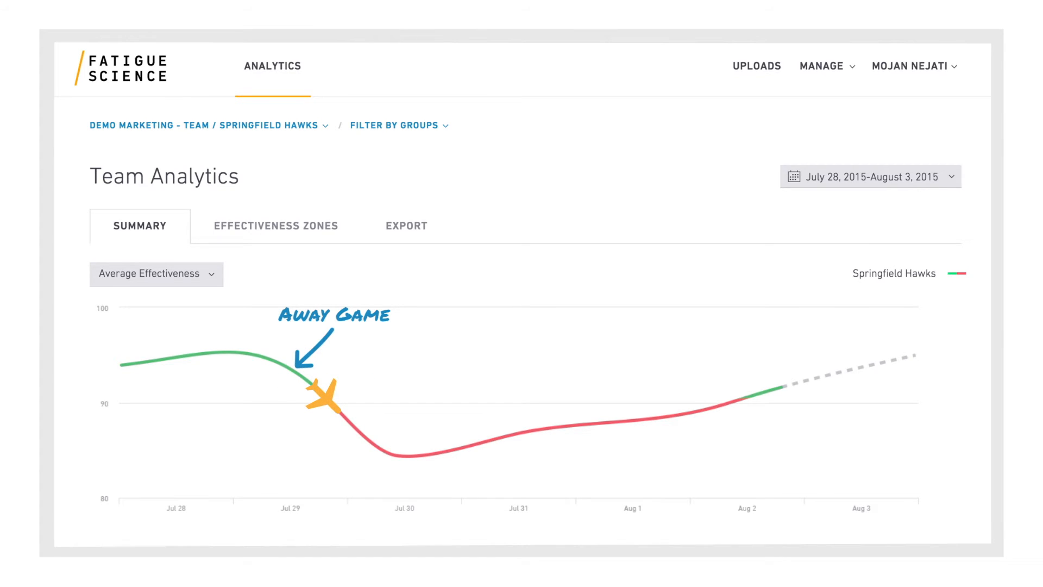
# Box the July 30 to August 1 post-away-game dip on the effectiveness chart
pyautogui.moveTo(359, 376); pyautogui.dragTo(702, 467)
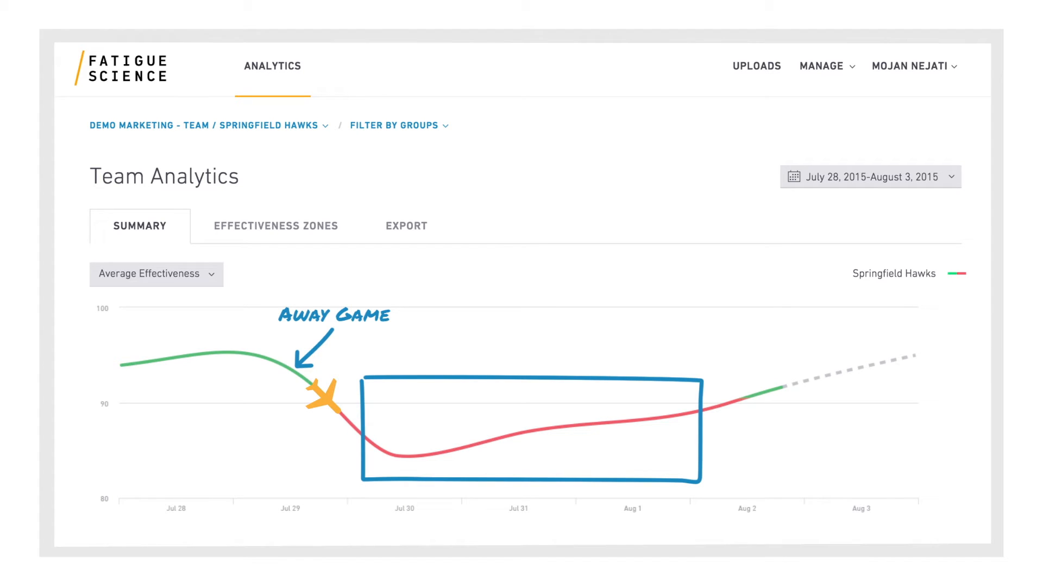